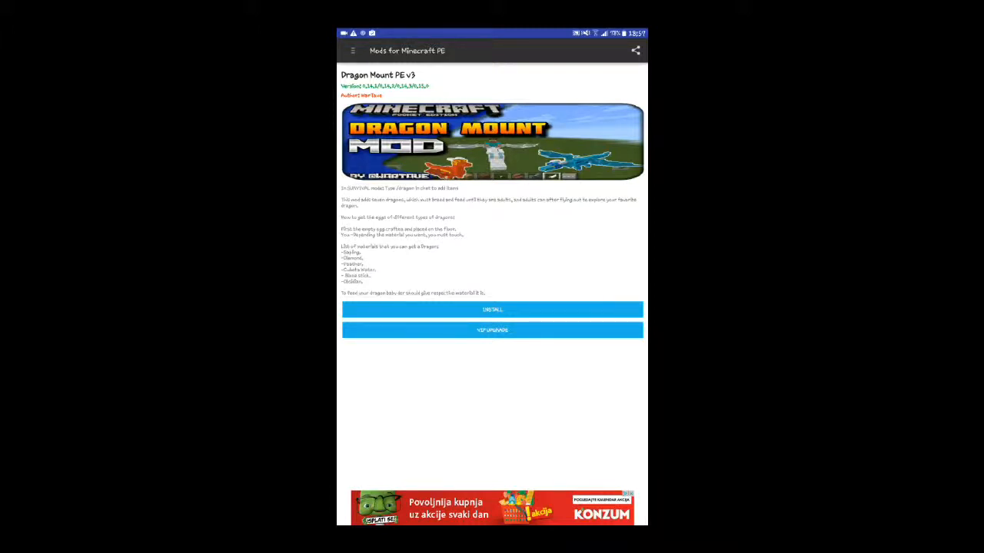
Begin the Install download of the Dragon Mount PE v3 mod.
left_click(492, 311)
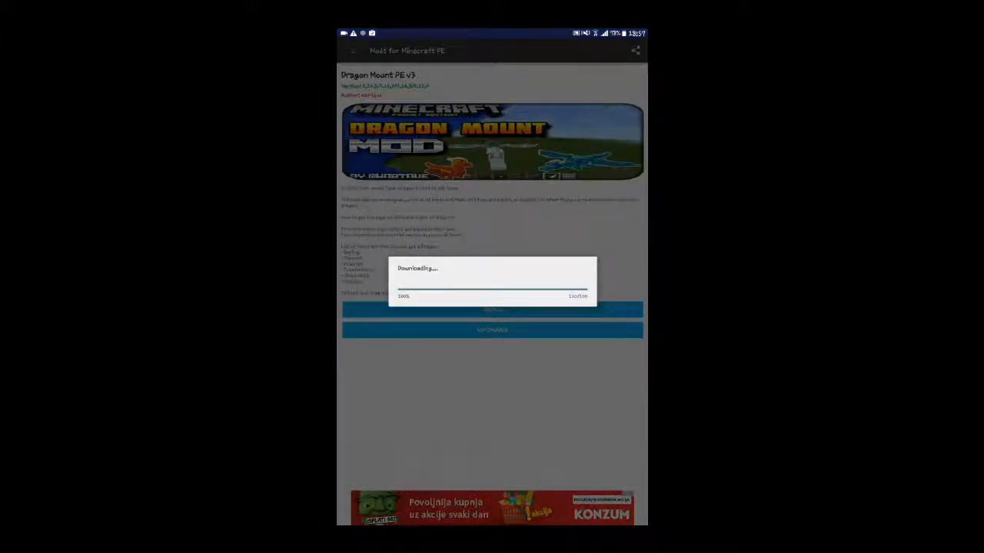